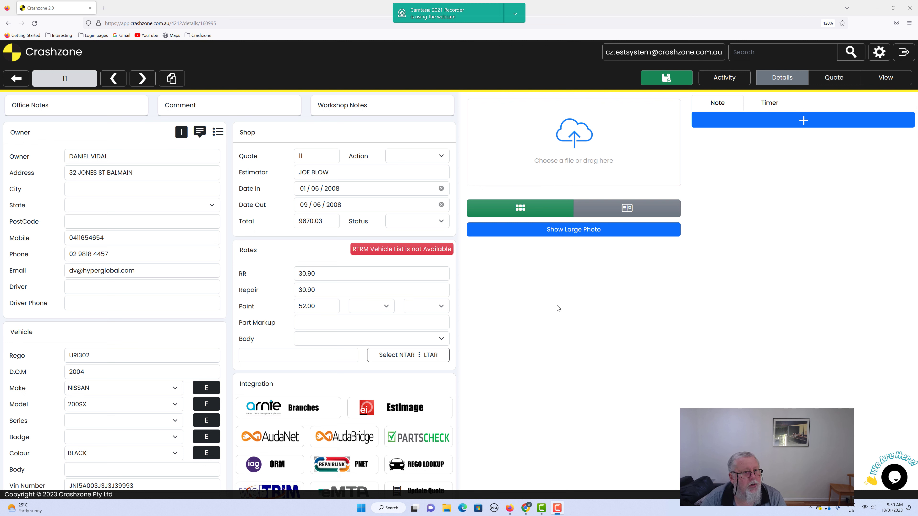
mouse_move(229, 219)
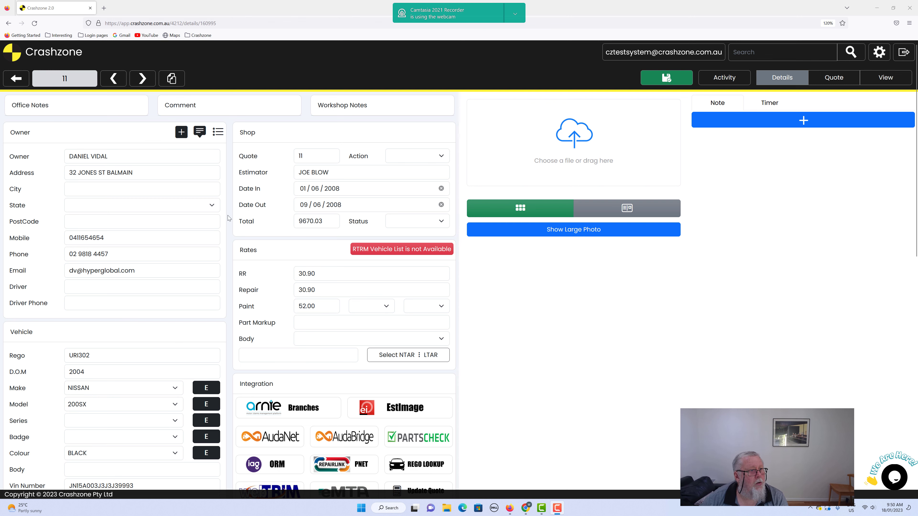
Step: Bring up the owner's SMS panel listing the message templates with an empty message box
left_click(16, 78)
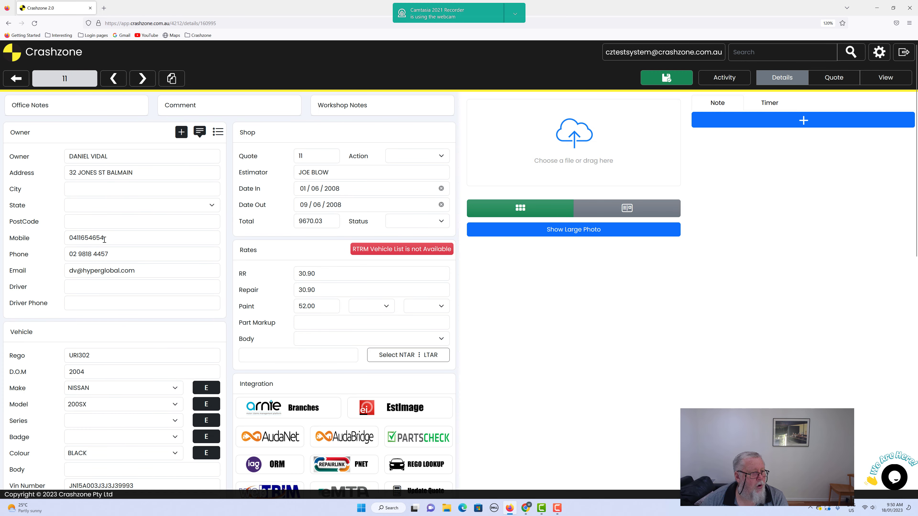
mouse_move(29, 181)
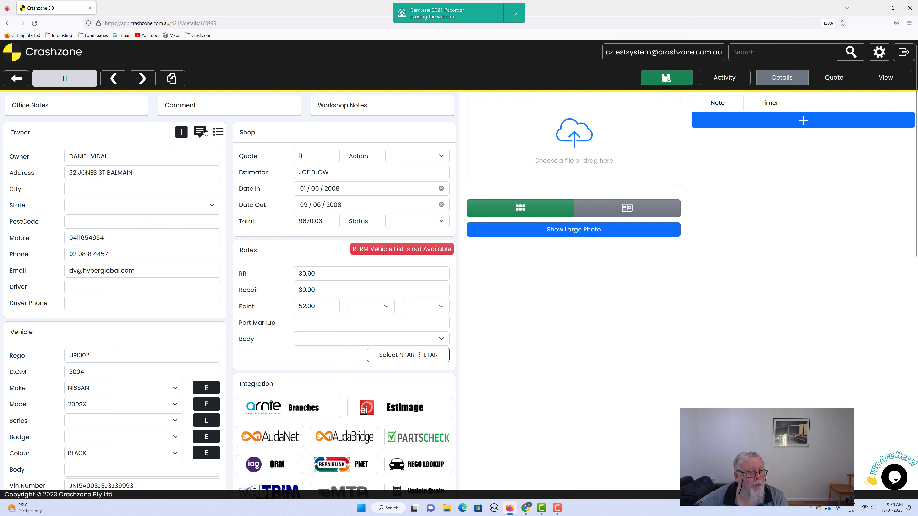
left_click(200, 132)
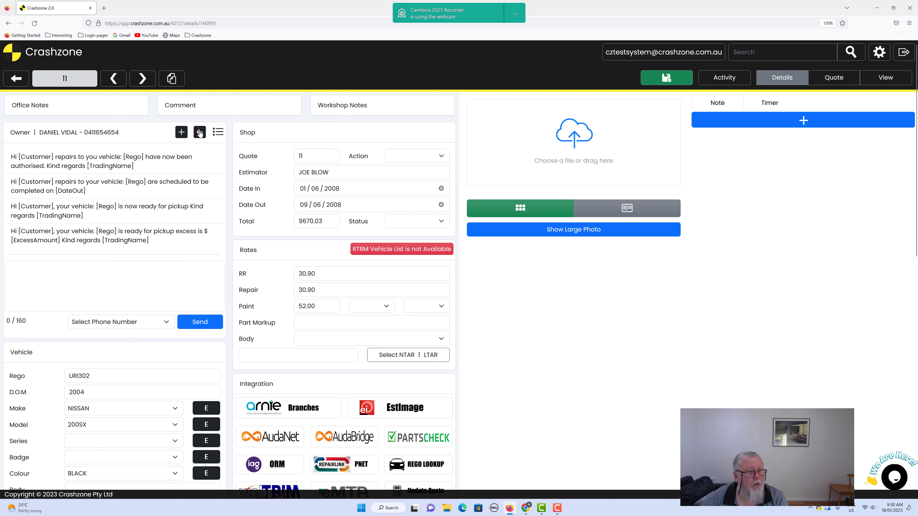
left_click(103, 161)
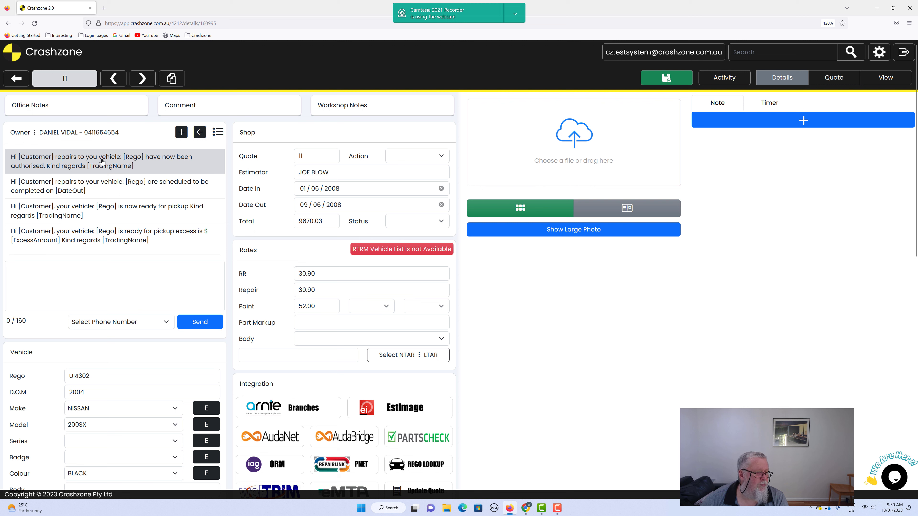
left_click(108, 211)
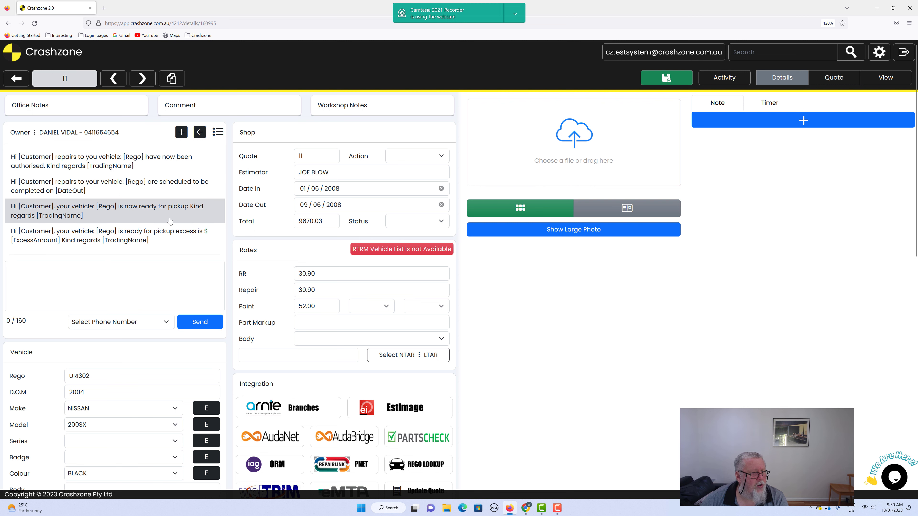
mouse_move(131, 216)
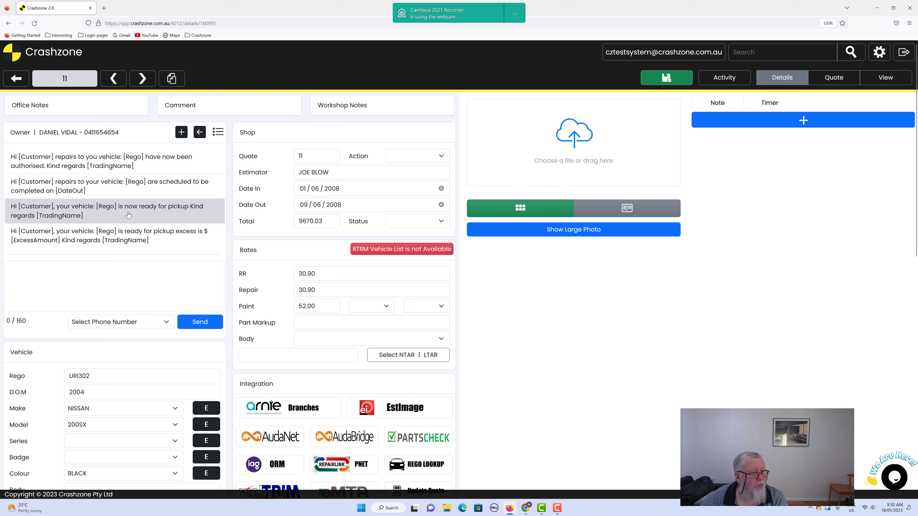
Step: Insert the 'is now ready for pickup' template with the customer's name, rego and business name
left_click(107, 210)
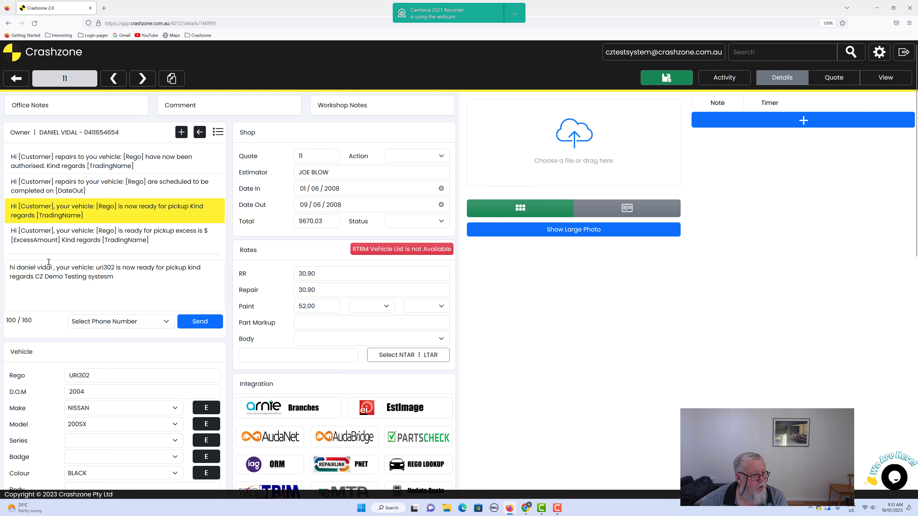
mouse_move(206, 287)
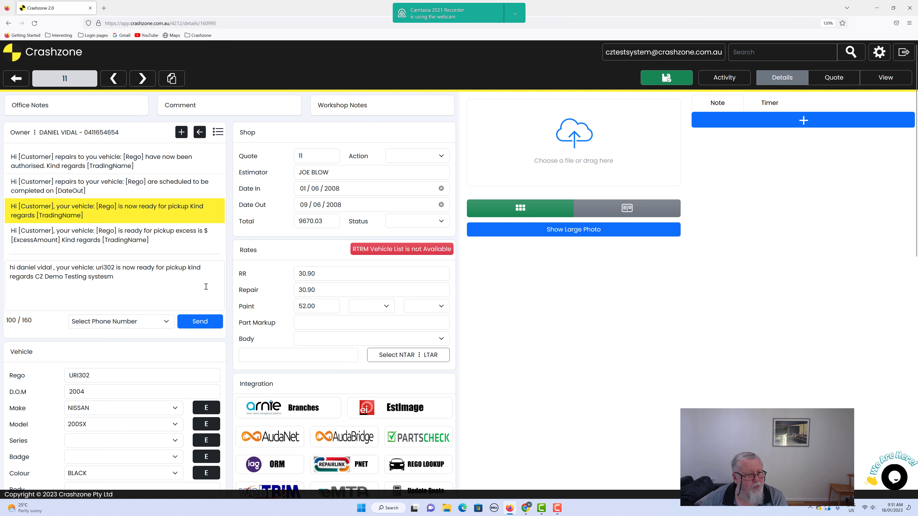
left_click(114, 276)
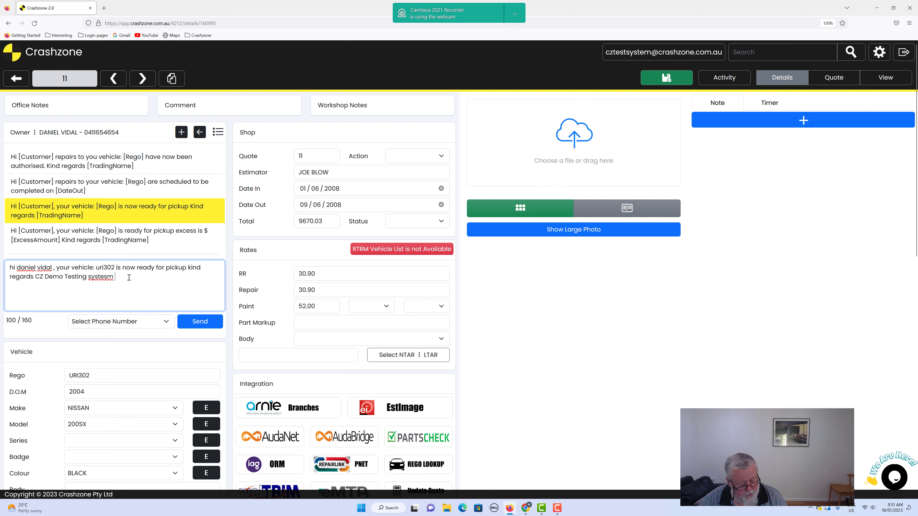
Step: Append extra text to the message and choose Owner Mobile as the recipient number
type("hgfdhjfghykjfdtgyh")
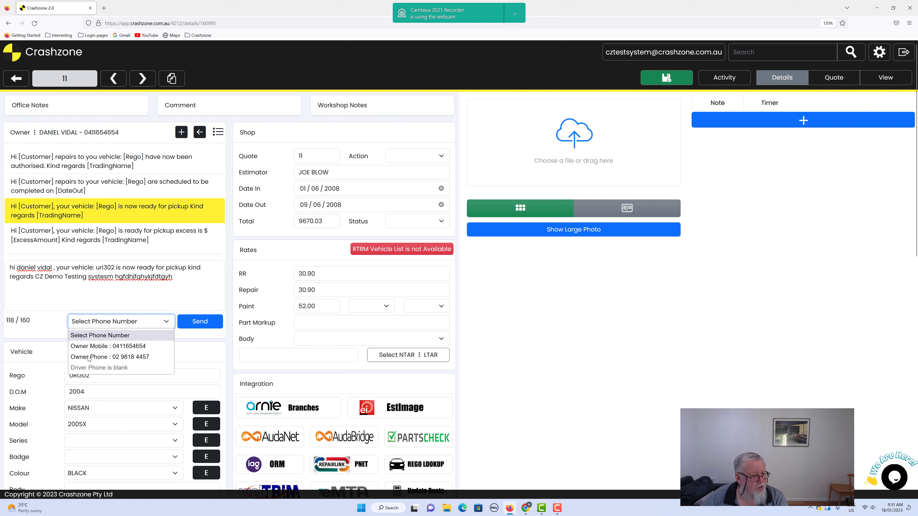
left_click(108, 347)
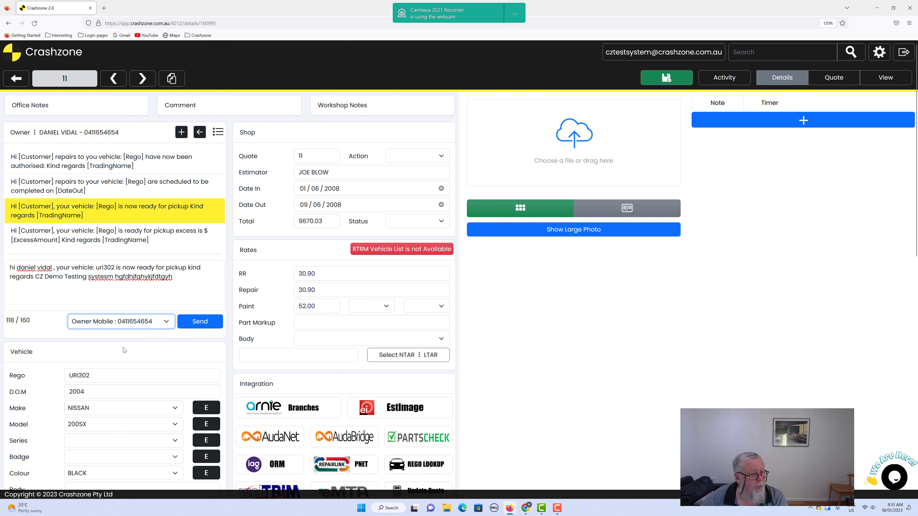